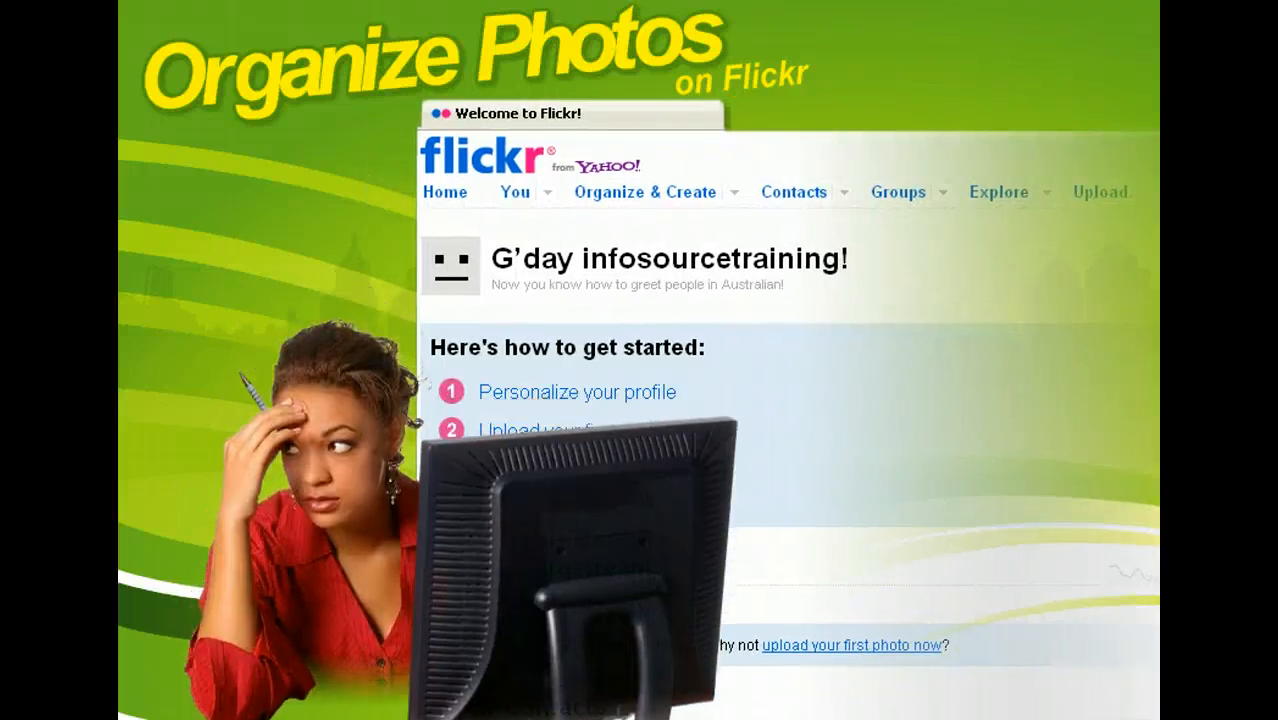
pyautogui.moveTo(756, 204)
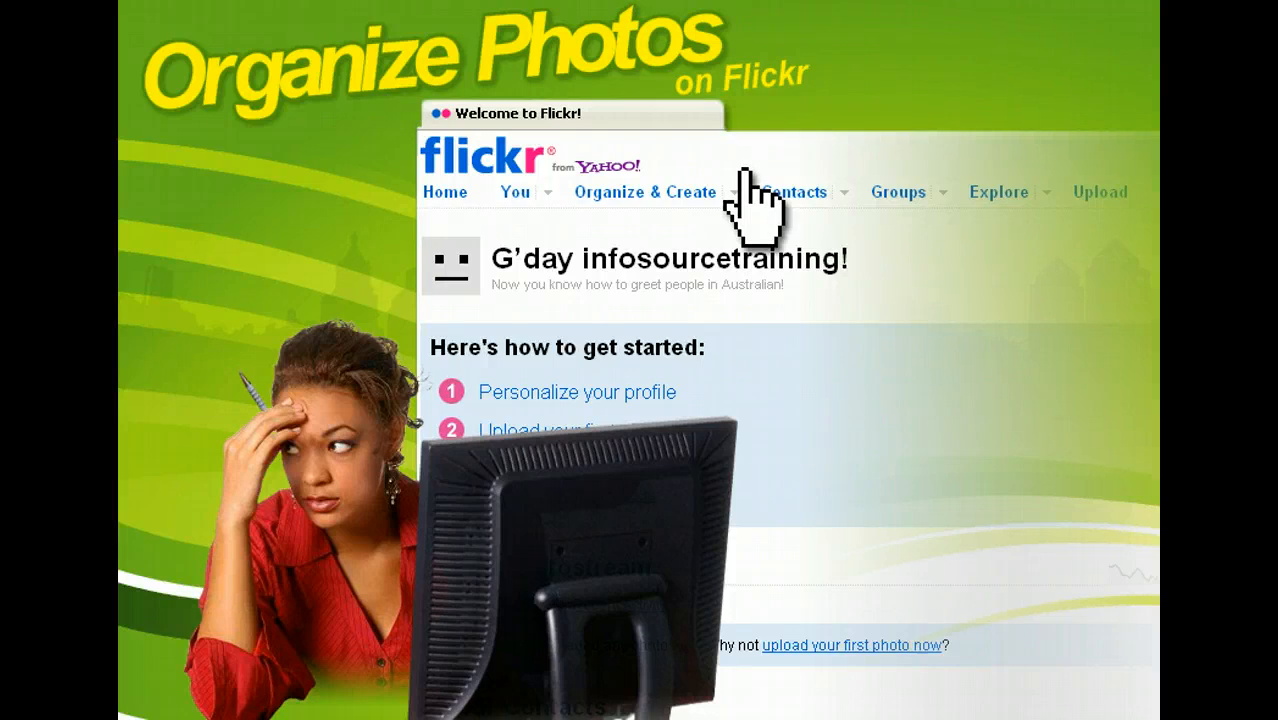
pyautogui.moveTo(750, 230)
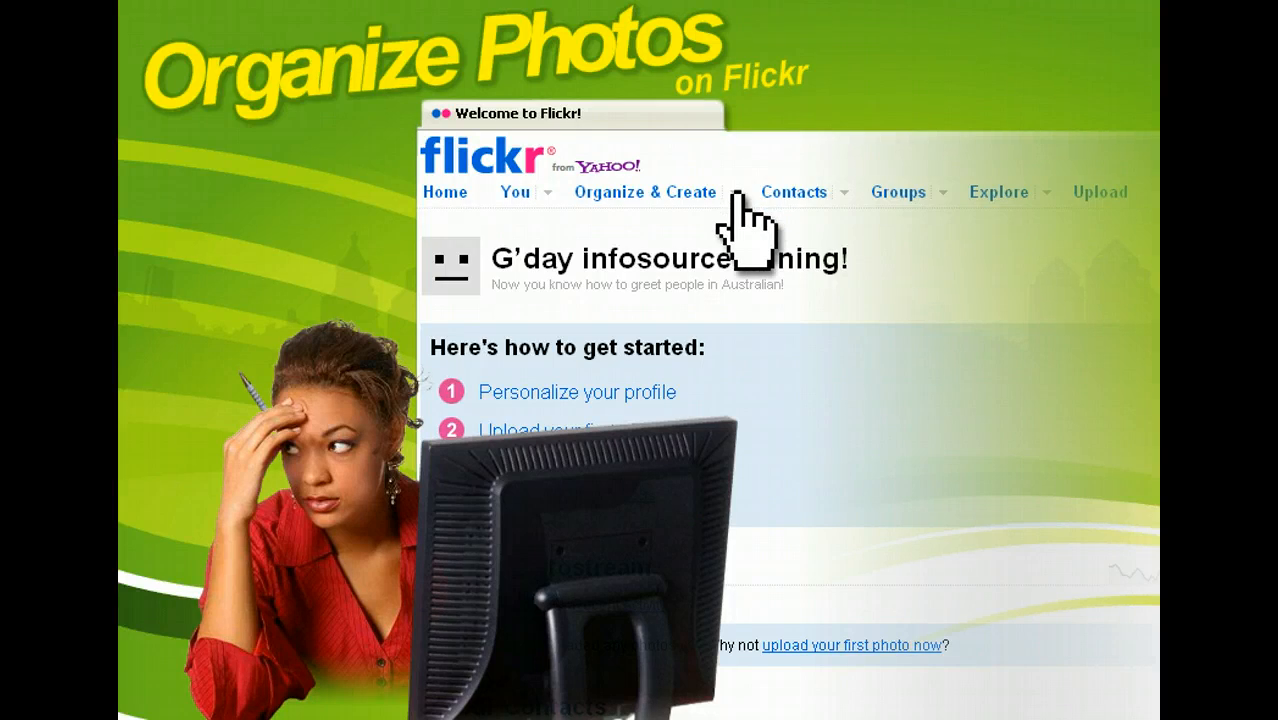
# - Go from the welcome page to the Flickr home page with Your Photostream
pyautogui.click(644, 192)
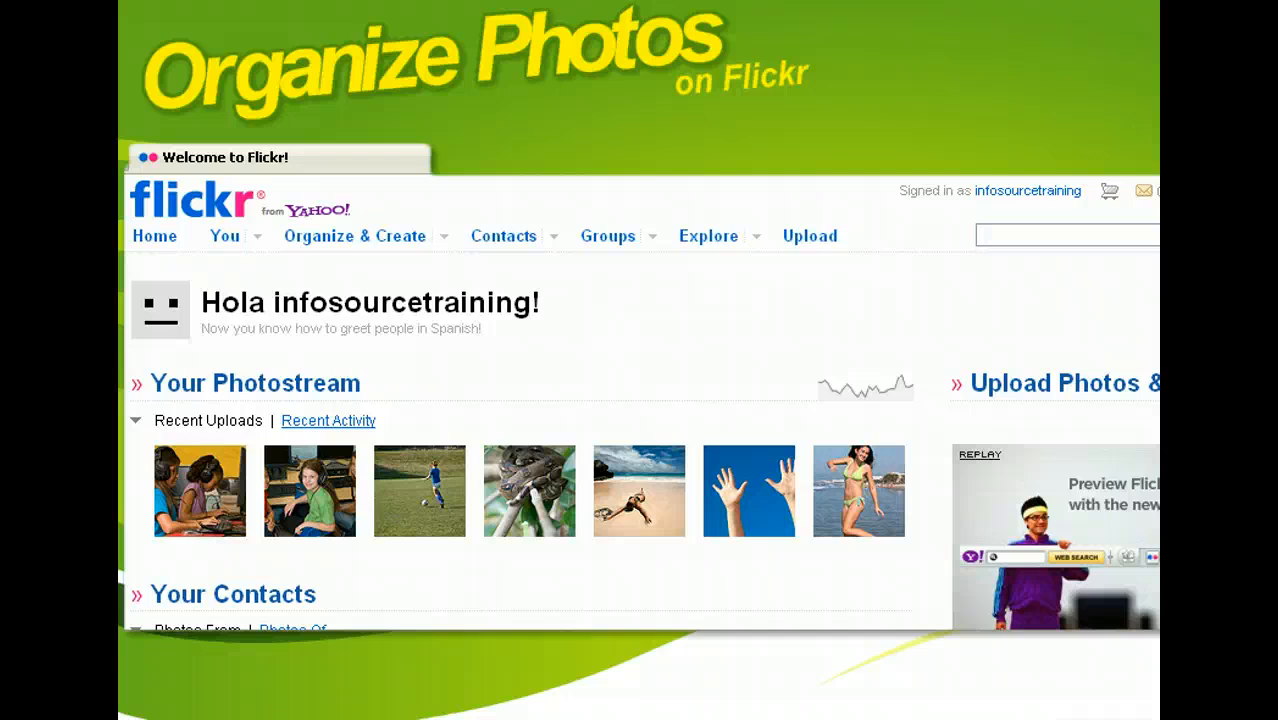
pyautogui.moveTo(918, 230)
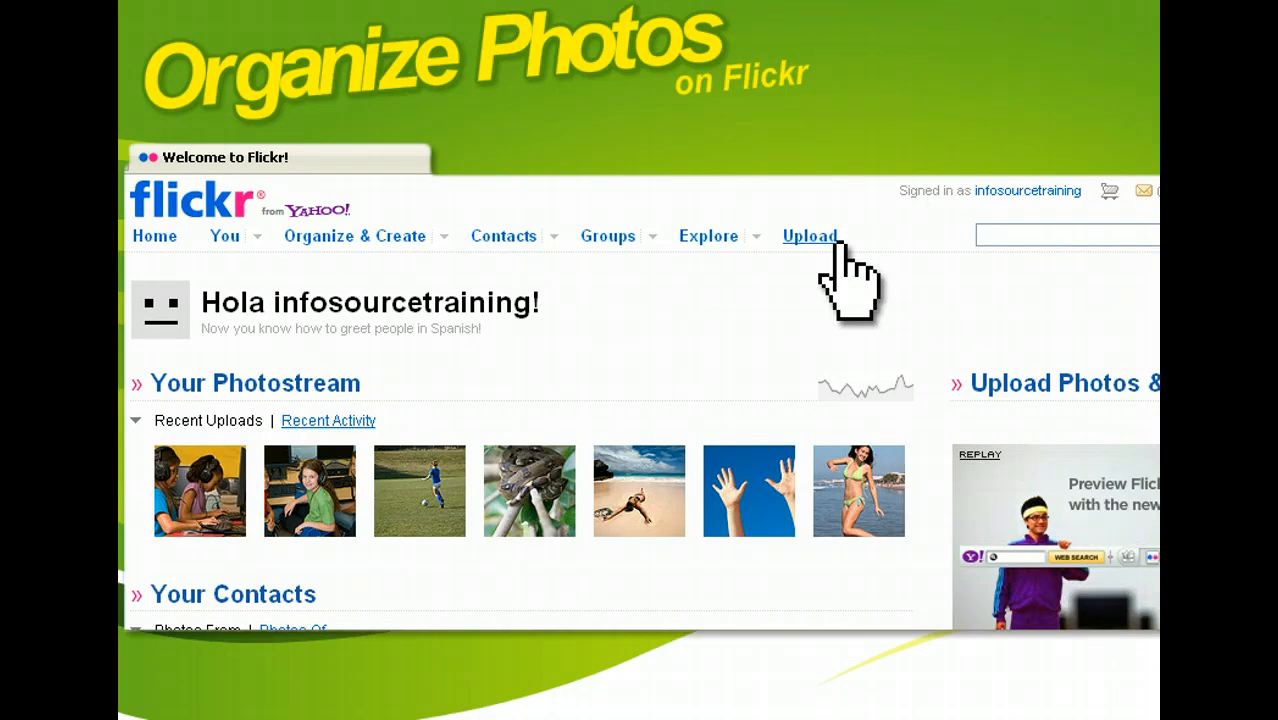
# - Start an upload of six photo files (1.28 MB total) from the top navigation
pyautogui.click(808, 236)
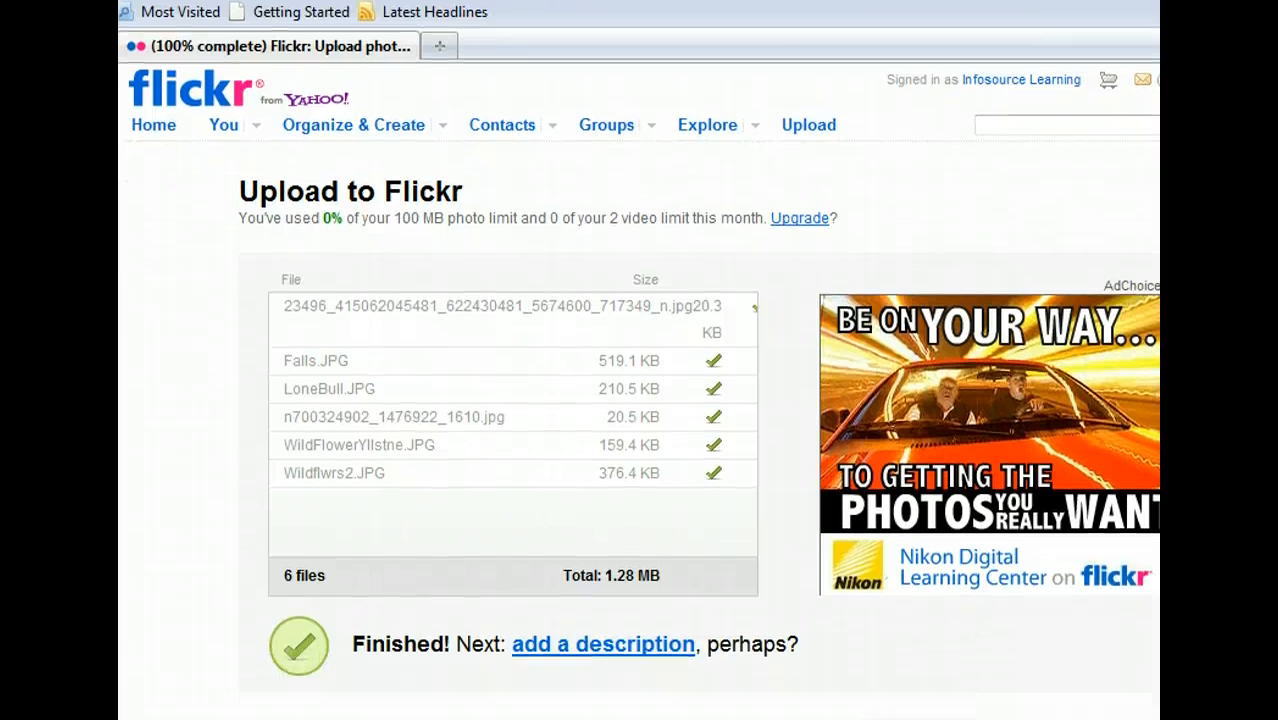
# - Go to the 'Describe this upload' page via the add a description link
pyautogui.scroll(-3)
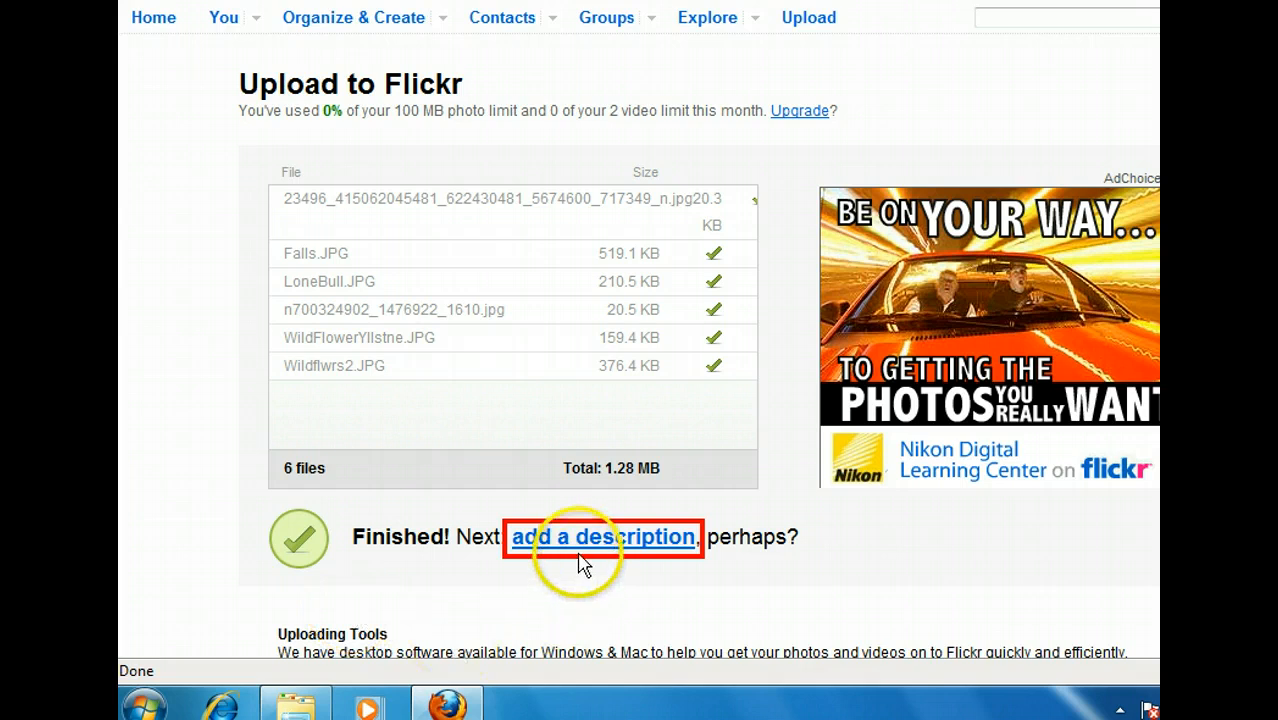
pyautogui.click(602, 536)
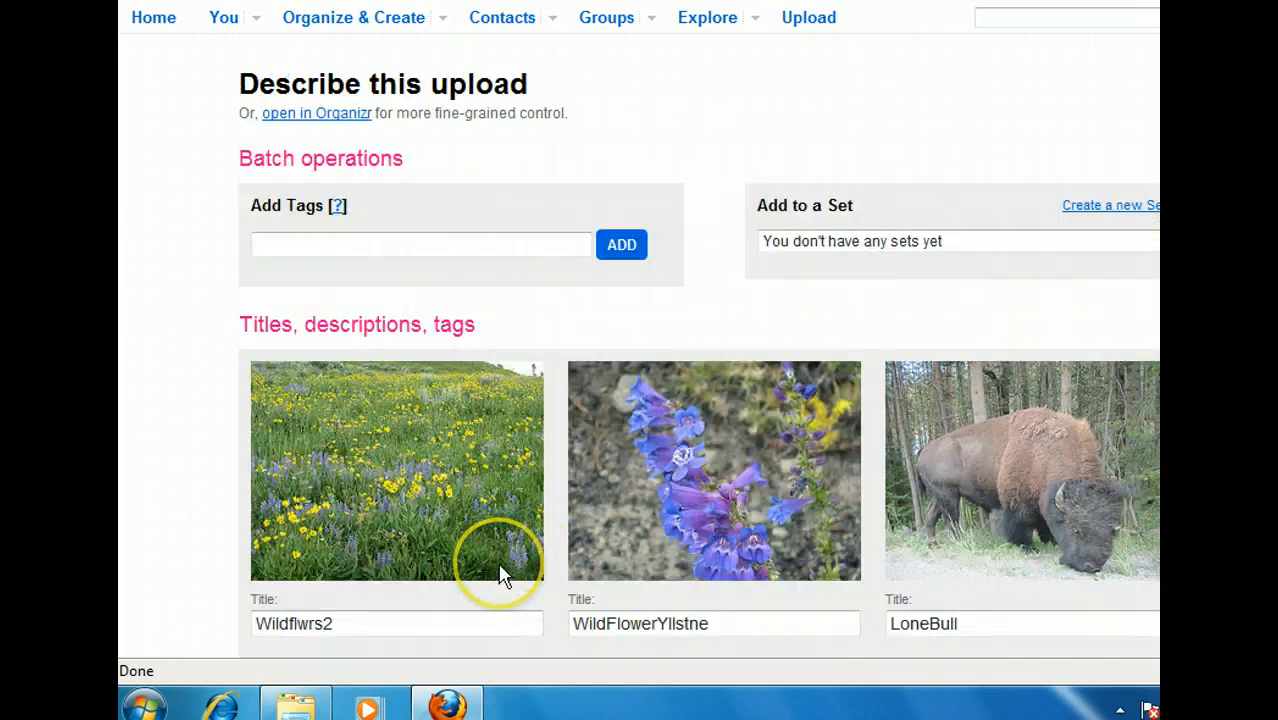
pyautogui.moveTo(142, 490)
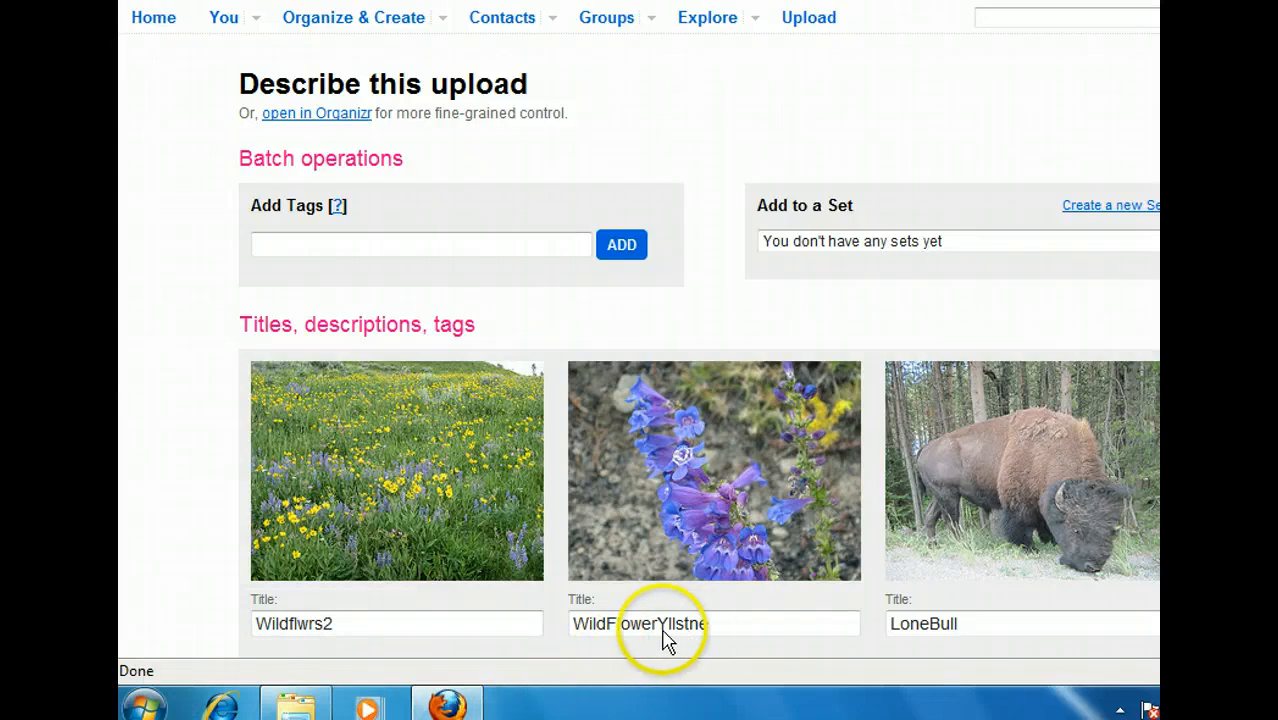
# - Replace the first photo's title Wildflwrs2 with 'Park Flowers'
pyautogui.click(320, 624)
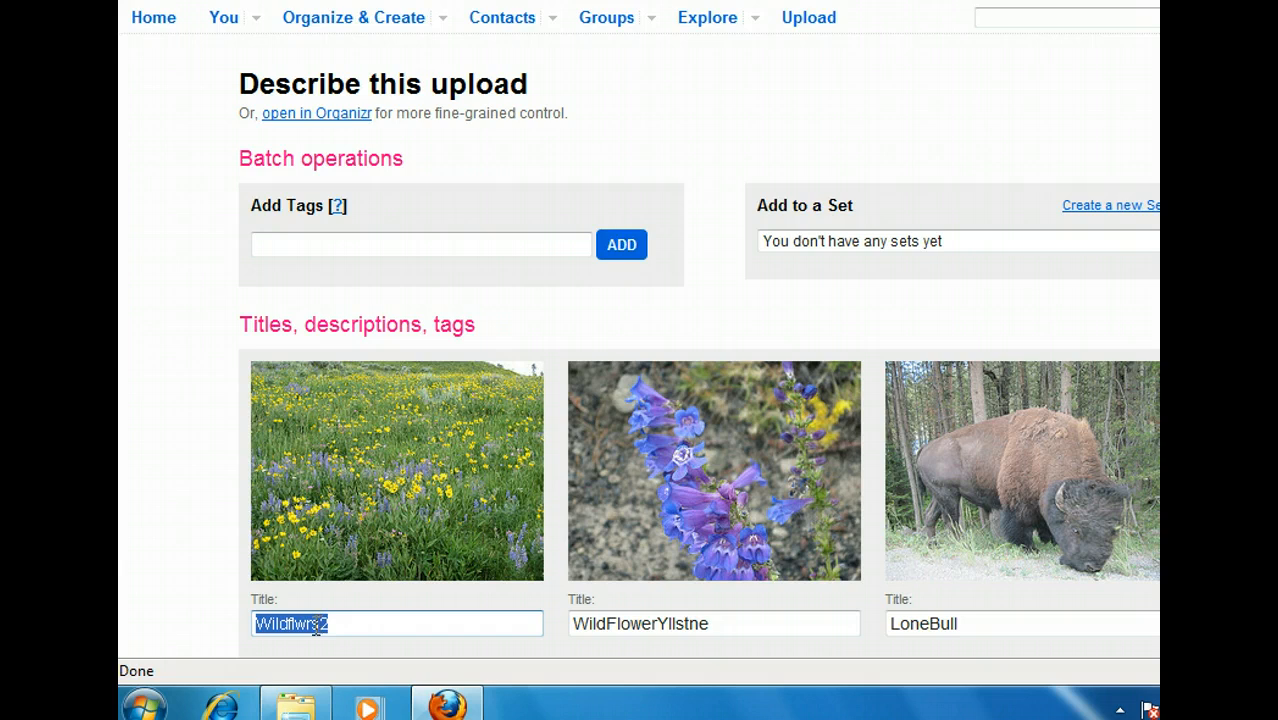
pyautogui.moveTo(196, 568)
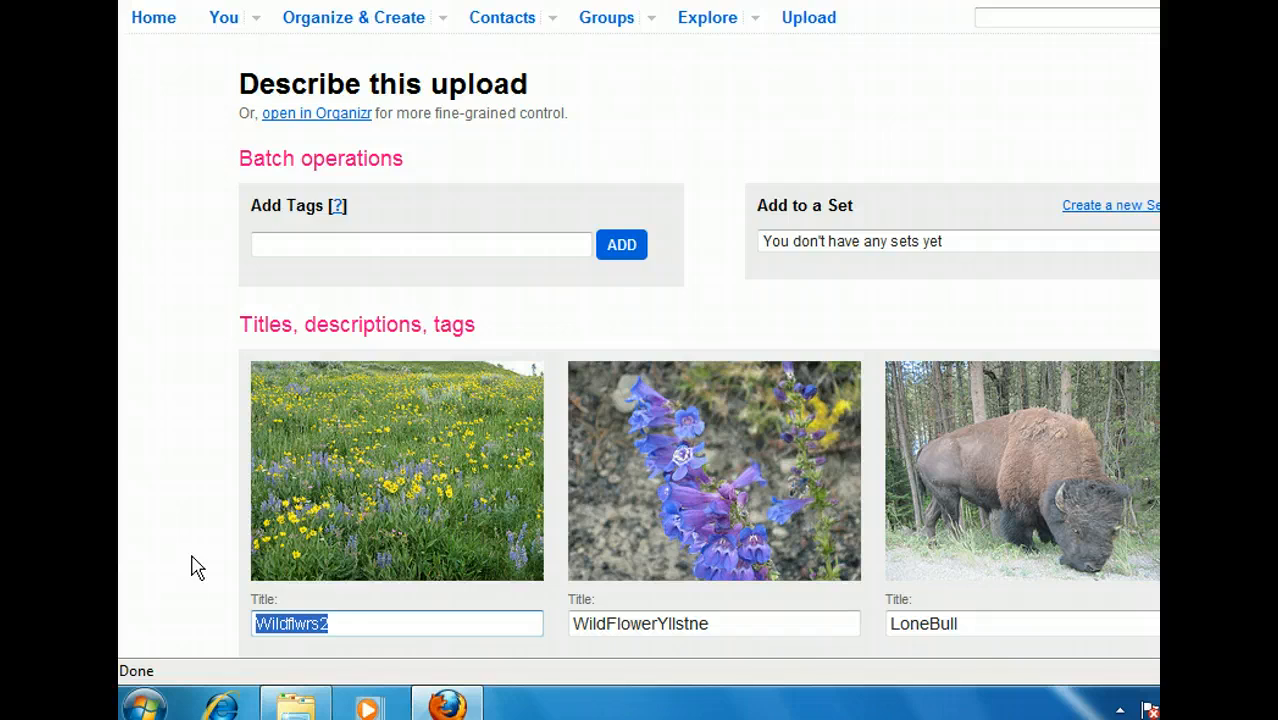
pyautogui.write('Park Fl')
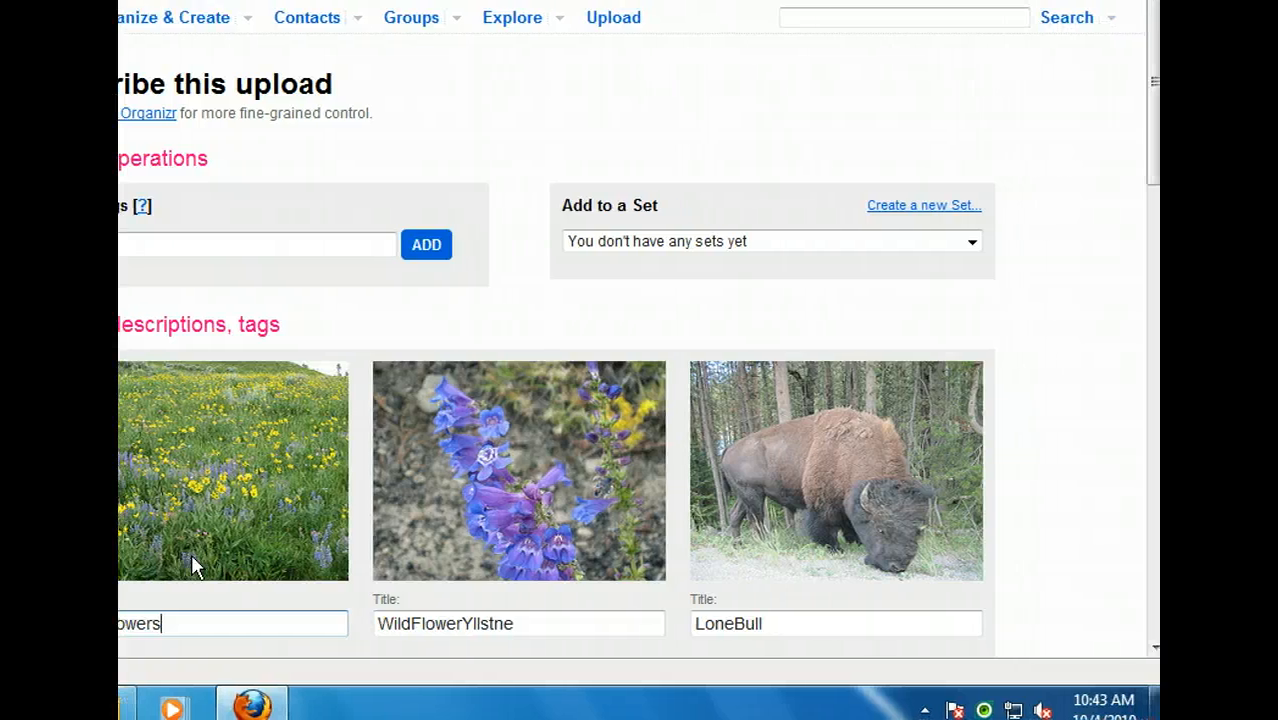
pyautogui.moveTo(1104, 598)
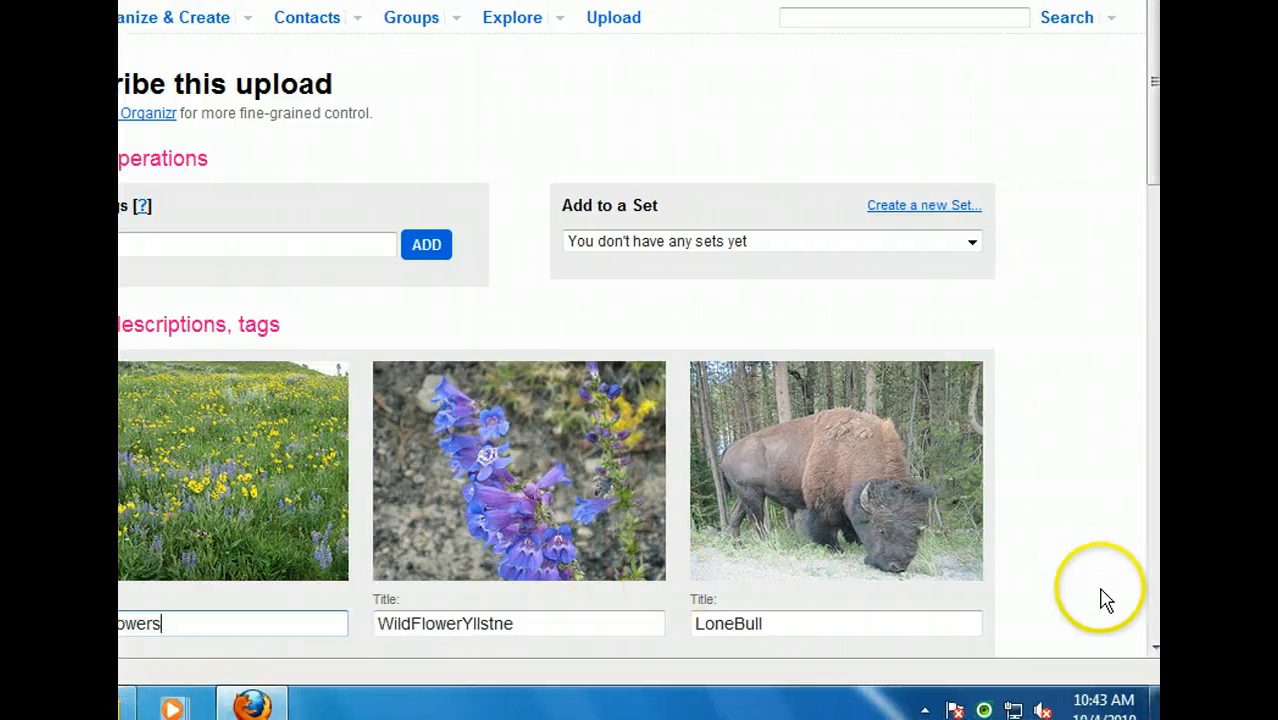
pyautogui.scroll(-3)
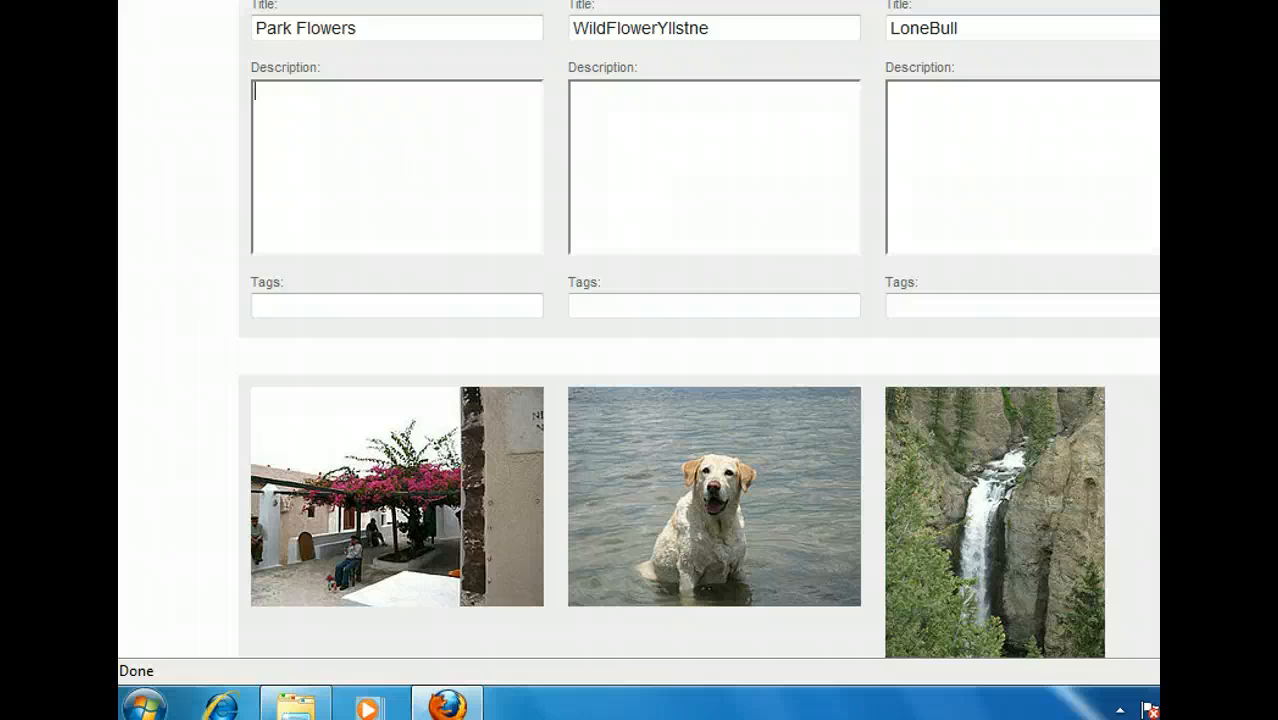
# - Describe Park Flowers as 'Taken at Yellowstone National Park on August 10, 2010 on a trip with my family.'
pyautogui.write('Taken at Yellowstone National Park on August 10, 2010 on a trip with my family.')
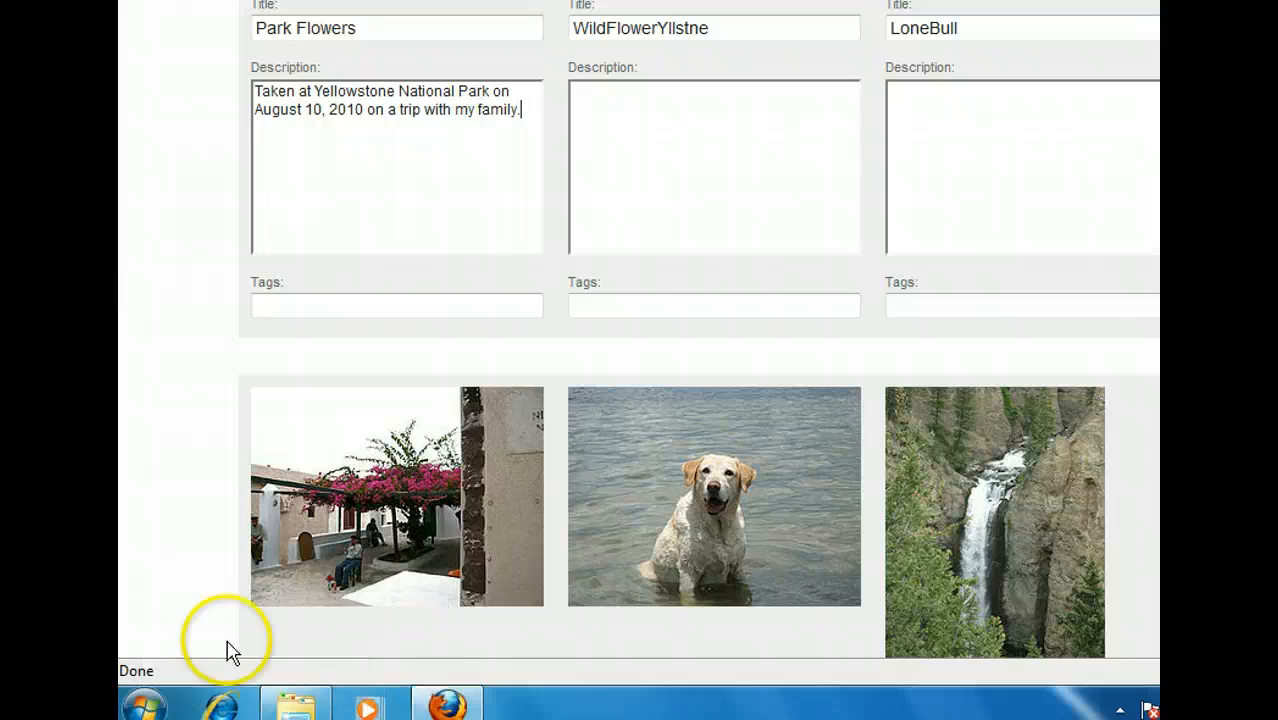
pyautogui.click(396, 304)
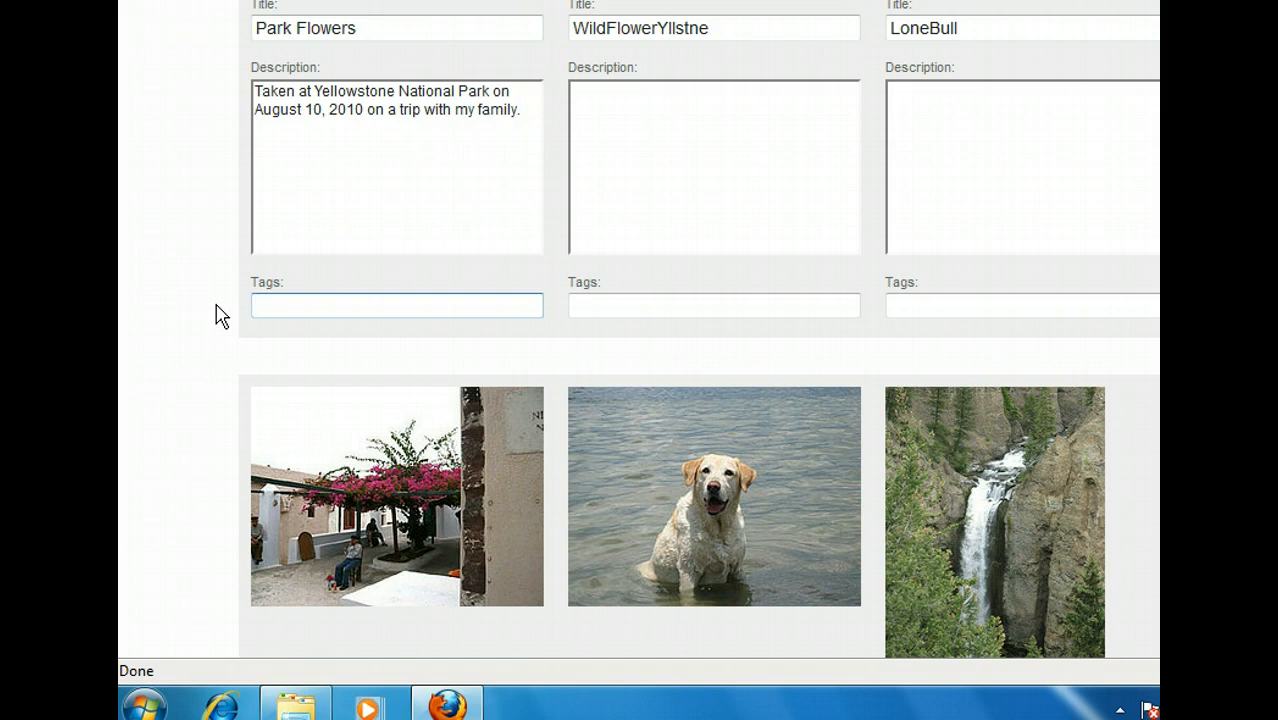
# - Tag Park Flowers with wildflowers, Yellowstone and nature, then save all titles, descriptions and tags
pyautogui.click(396, 304)
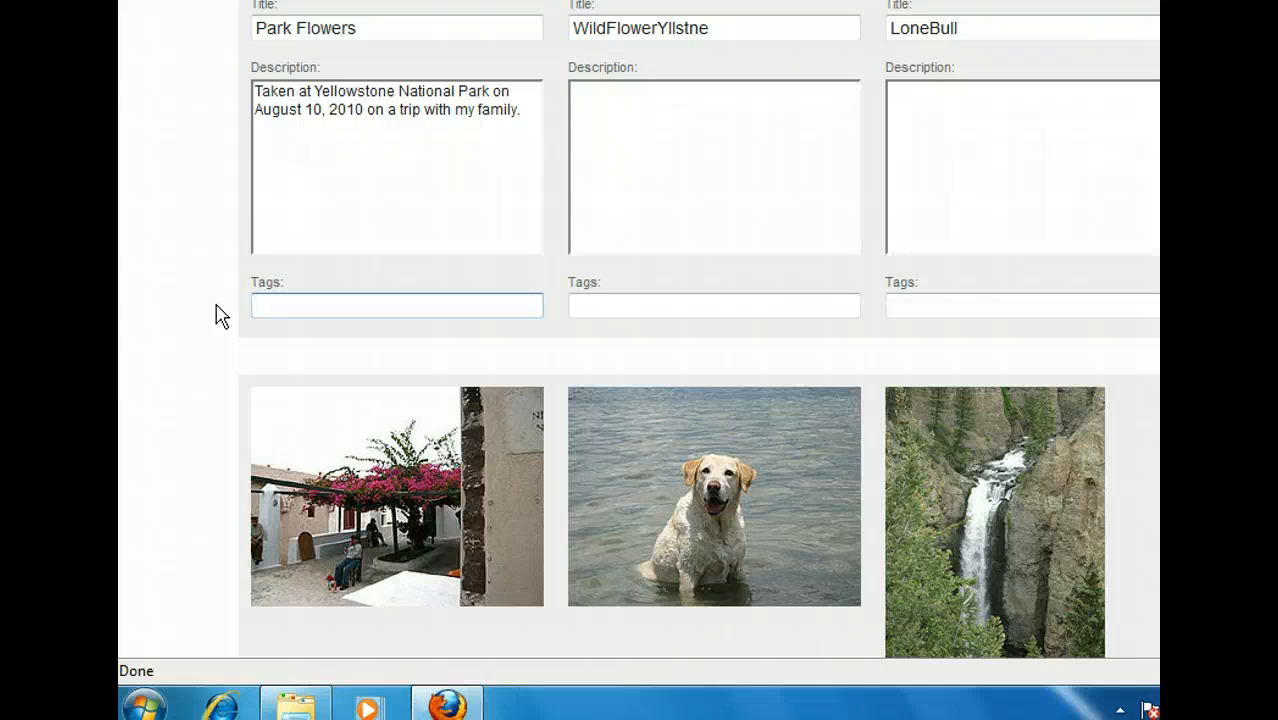
pyautogui.write('wildflowers')
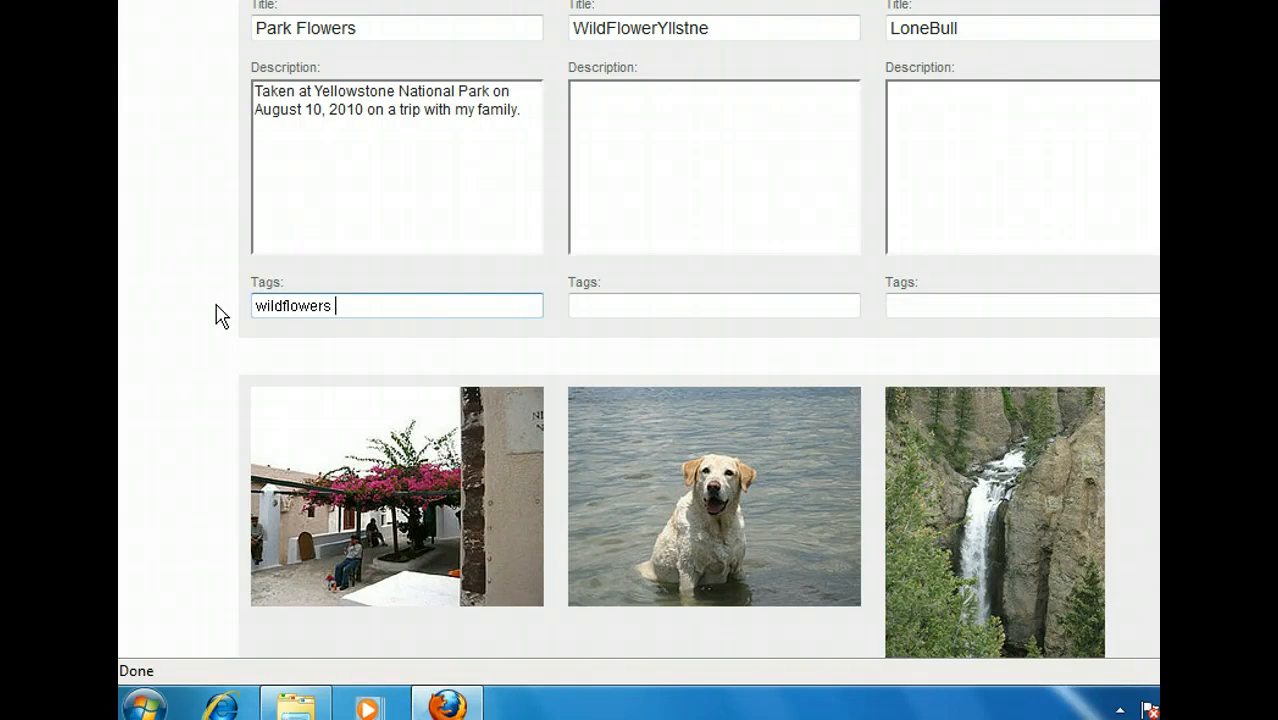
pyautogui.write('Yellowstone nature')
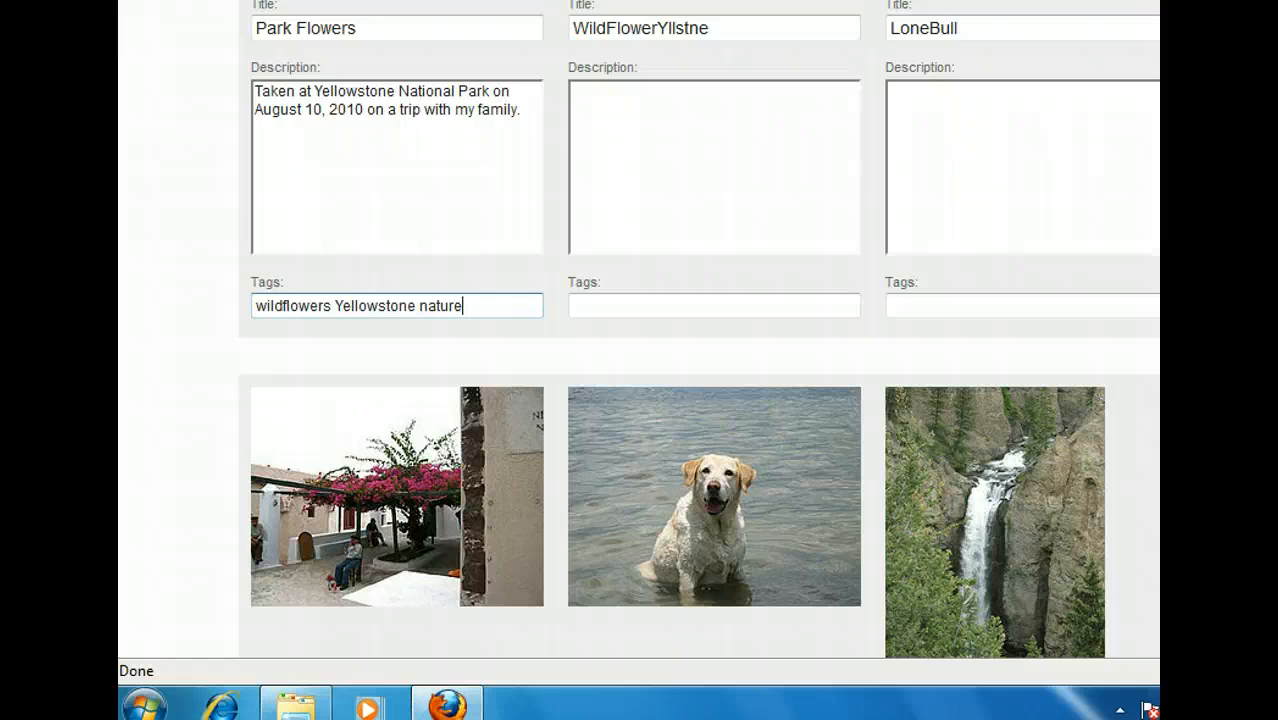
pyautogui.scroll(-3)
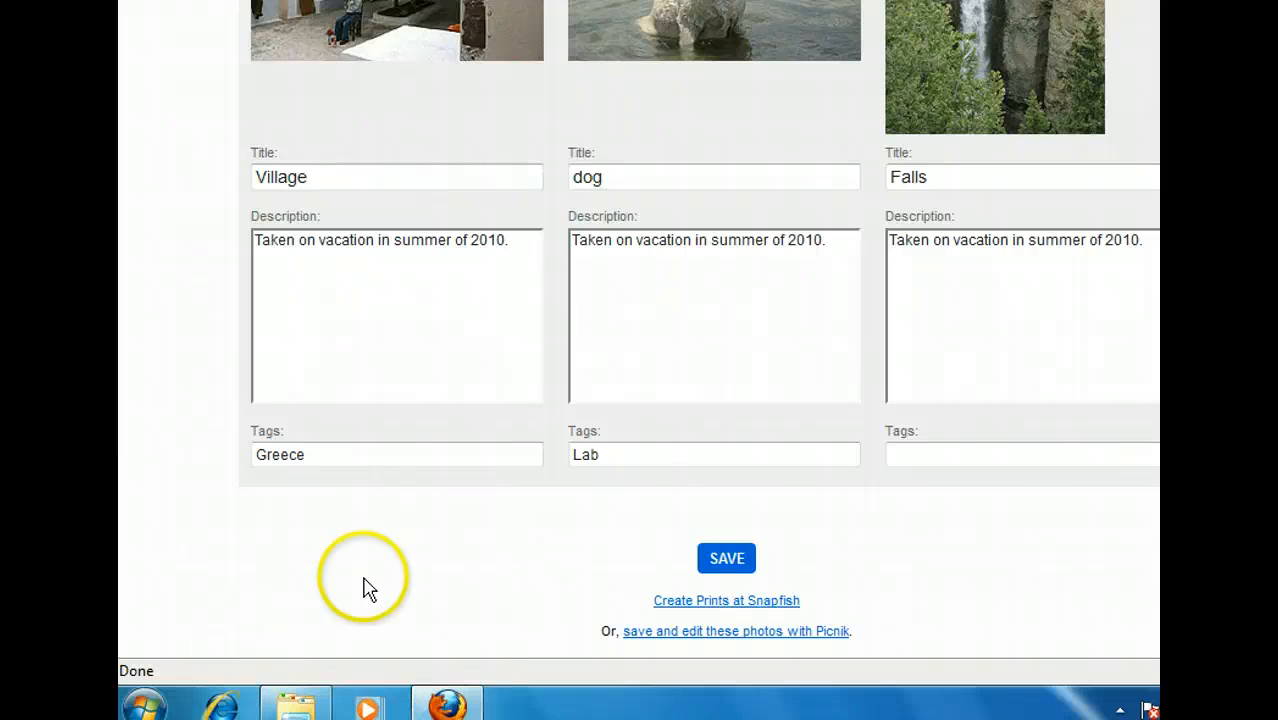
pyautogui.click(726, 558)
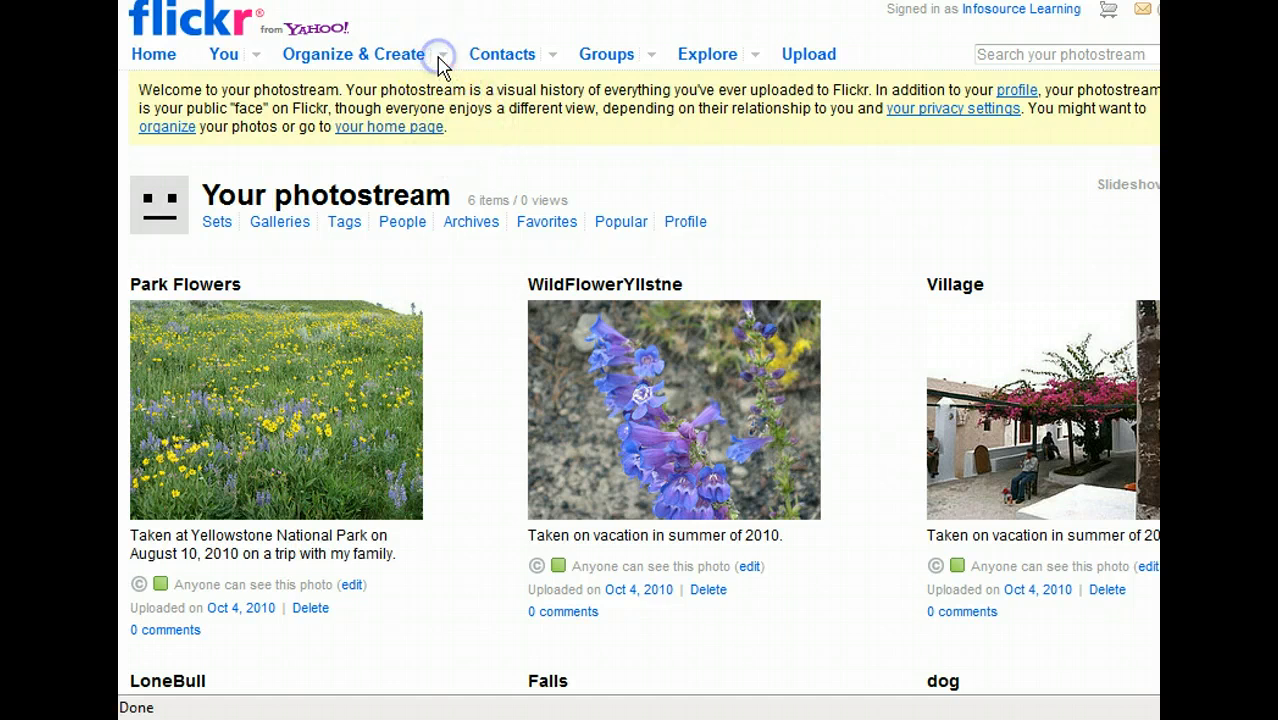
# - Choose Your Sets from the Organize & Create menu to reach the Sets organizer
pyautogui.click(440, 54)
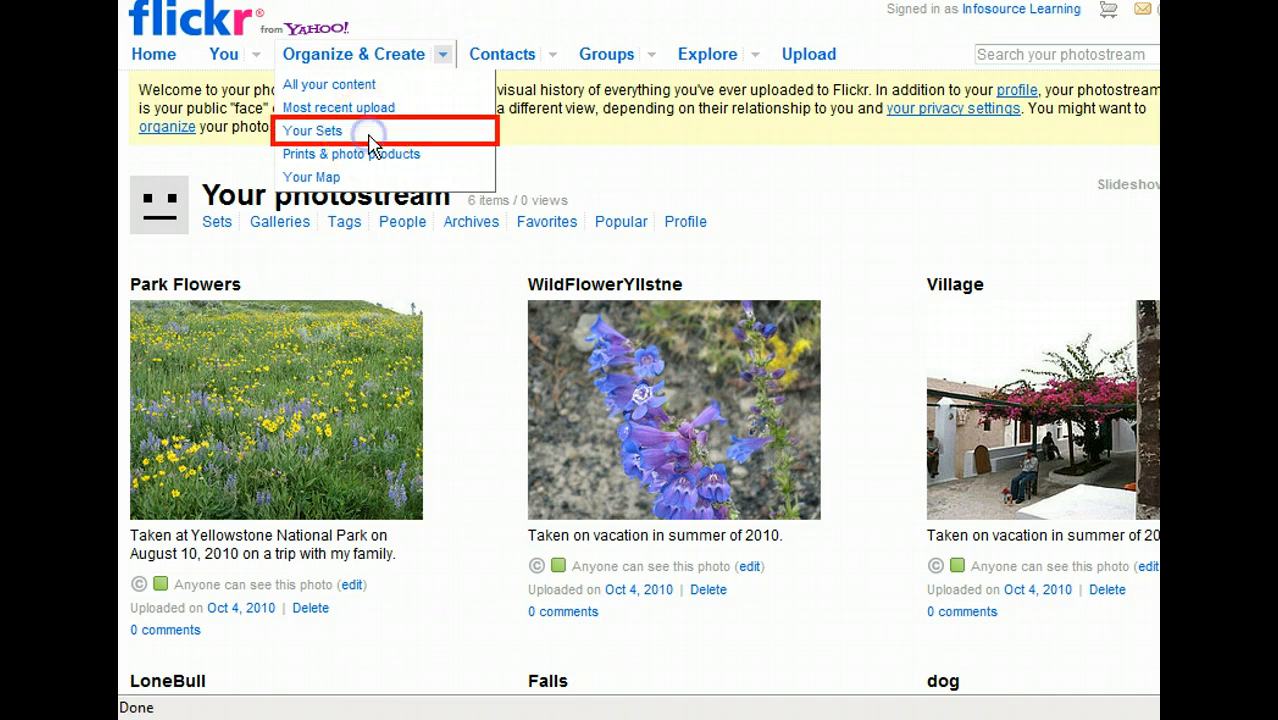
pyautogui.click(312, 130)
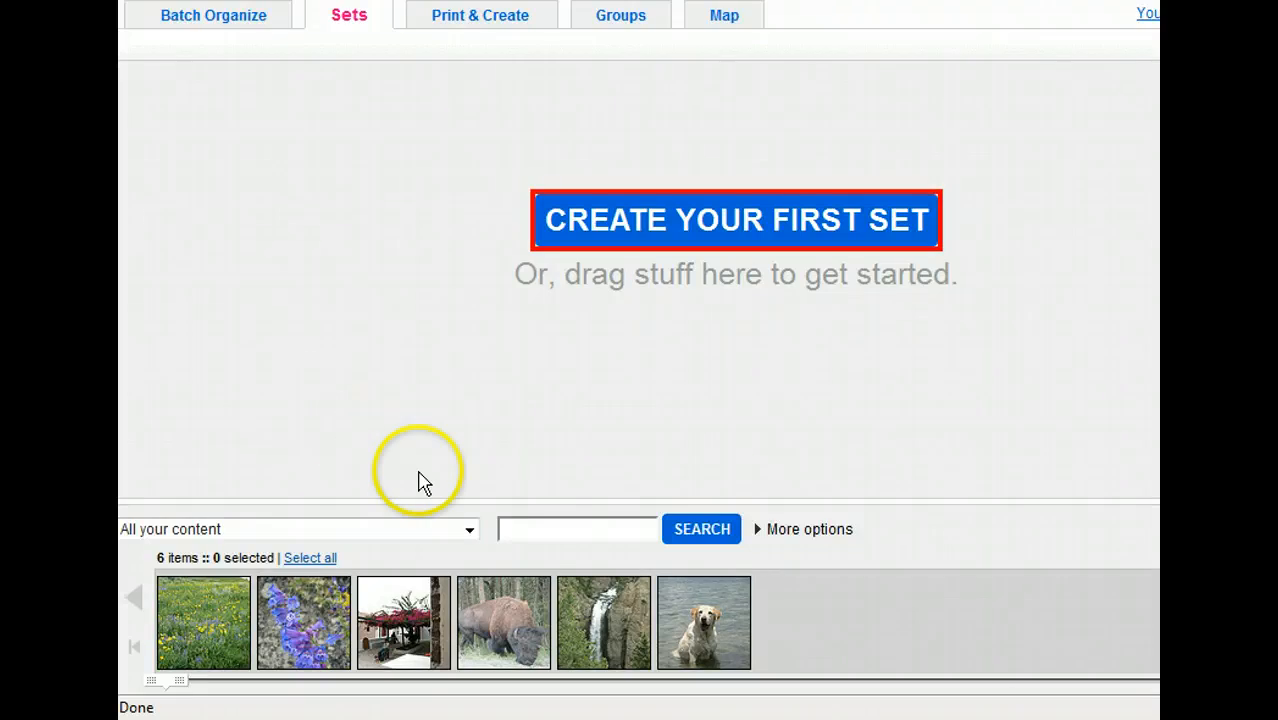
# - Create a first set and title it 'Animals'
pyautogui.click(736, 218)
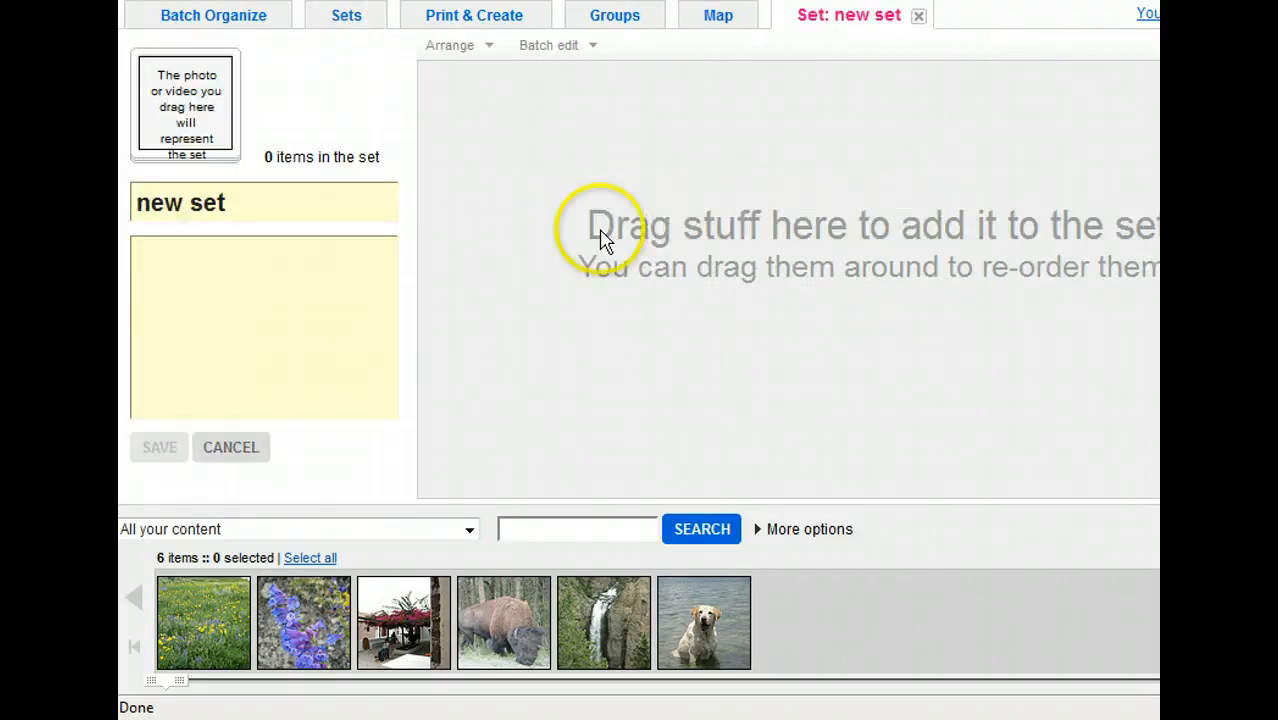
pyautogui.moveTo(532, 384)
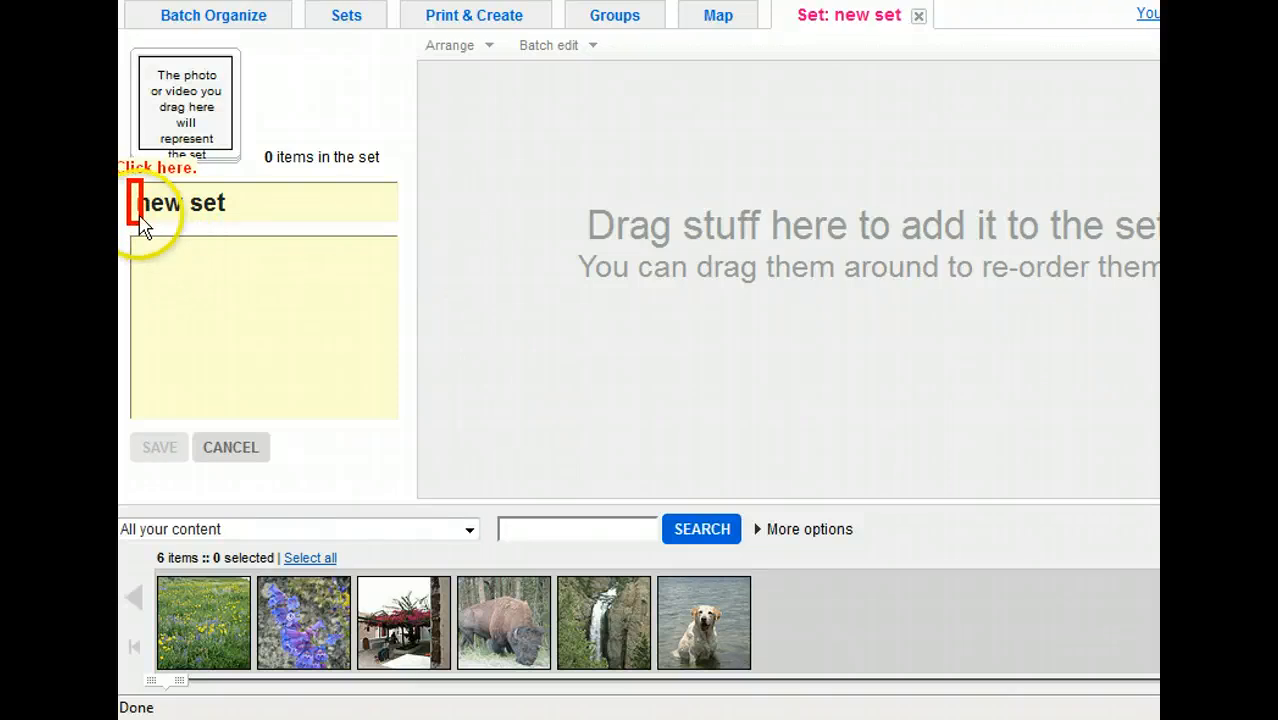
pyautogui.click(180, 202)
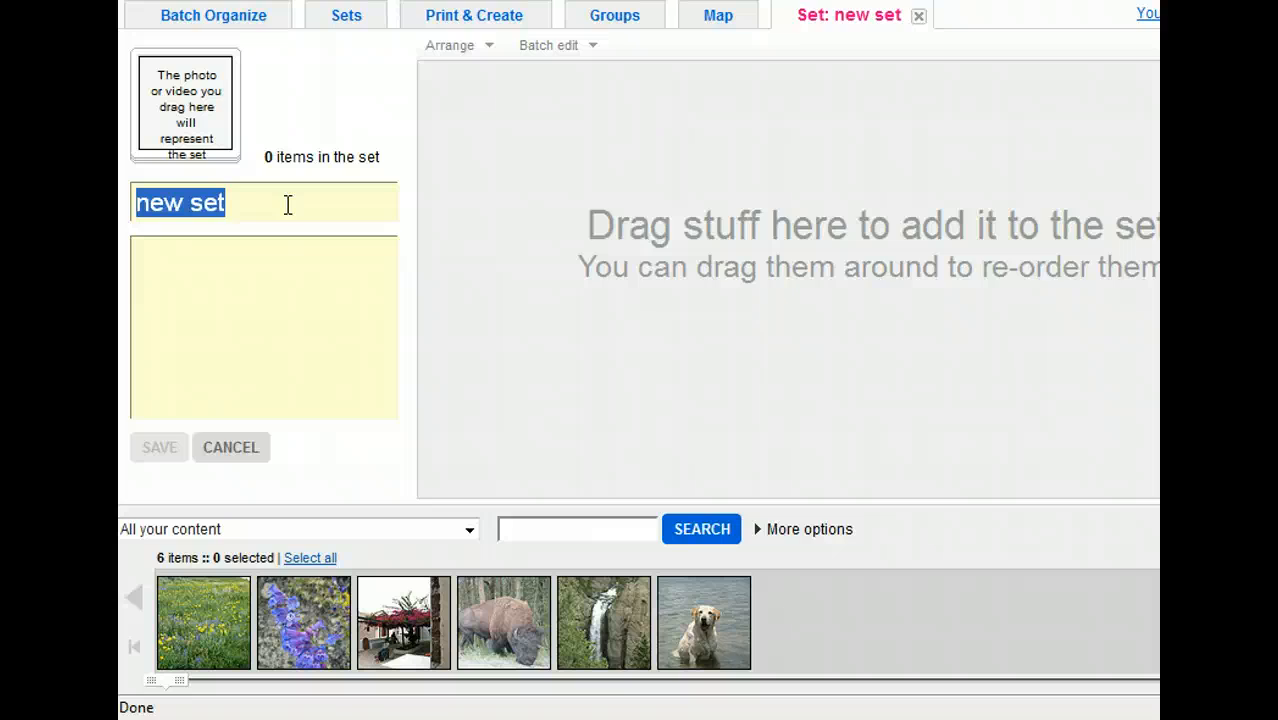
pyautogui.write('Animals')
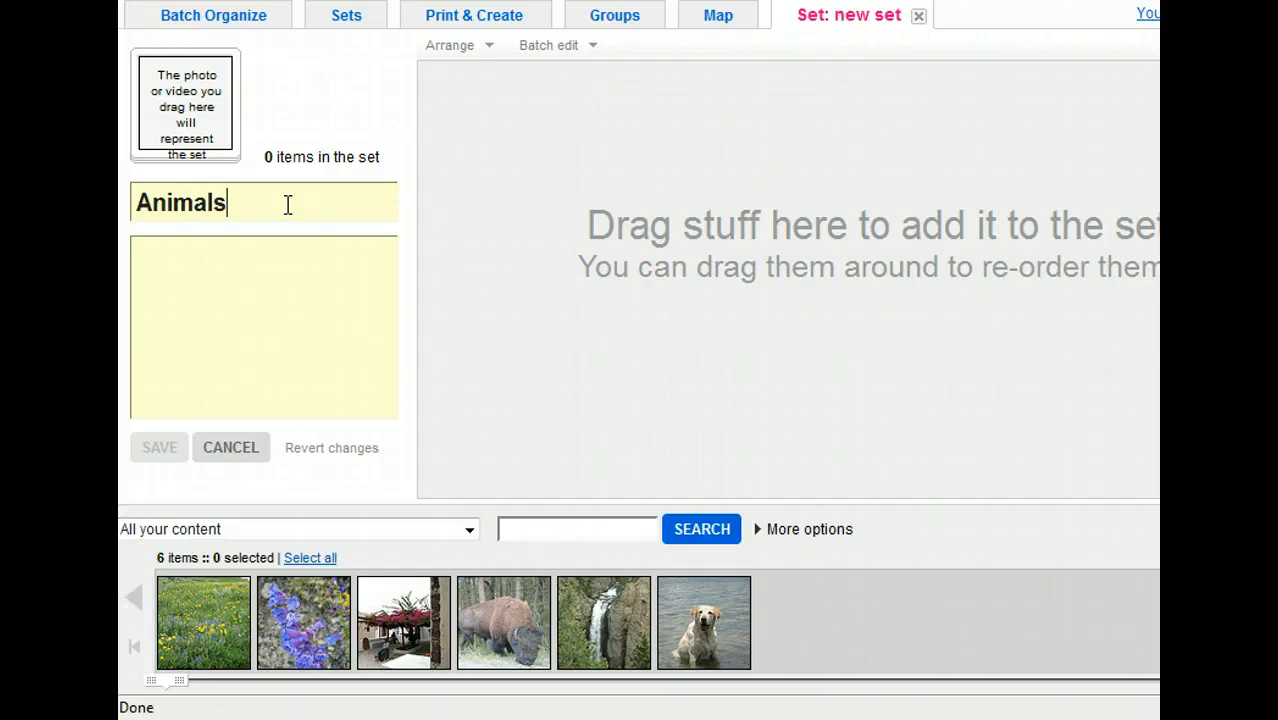
pyautogui.moveTo(292, 216)
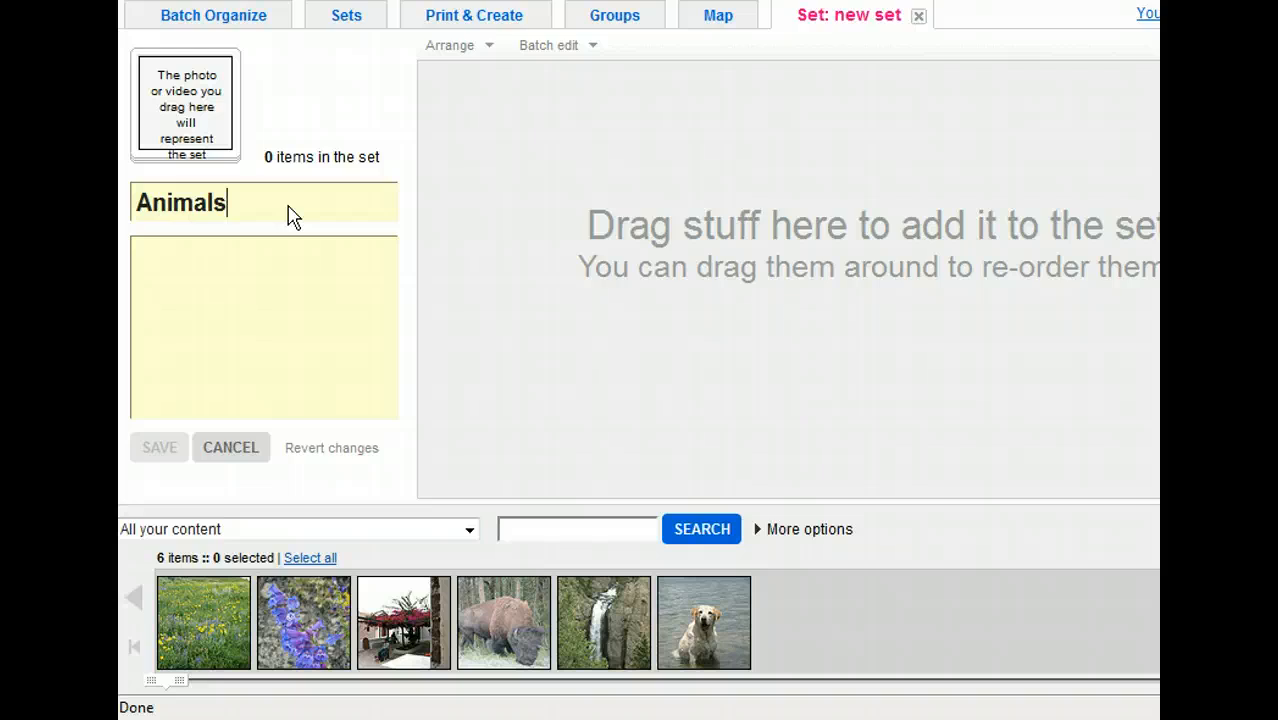
pyautogui.moveTo(490, 364)
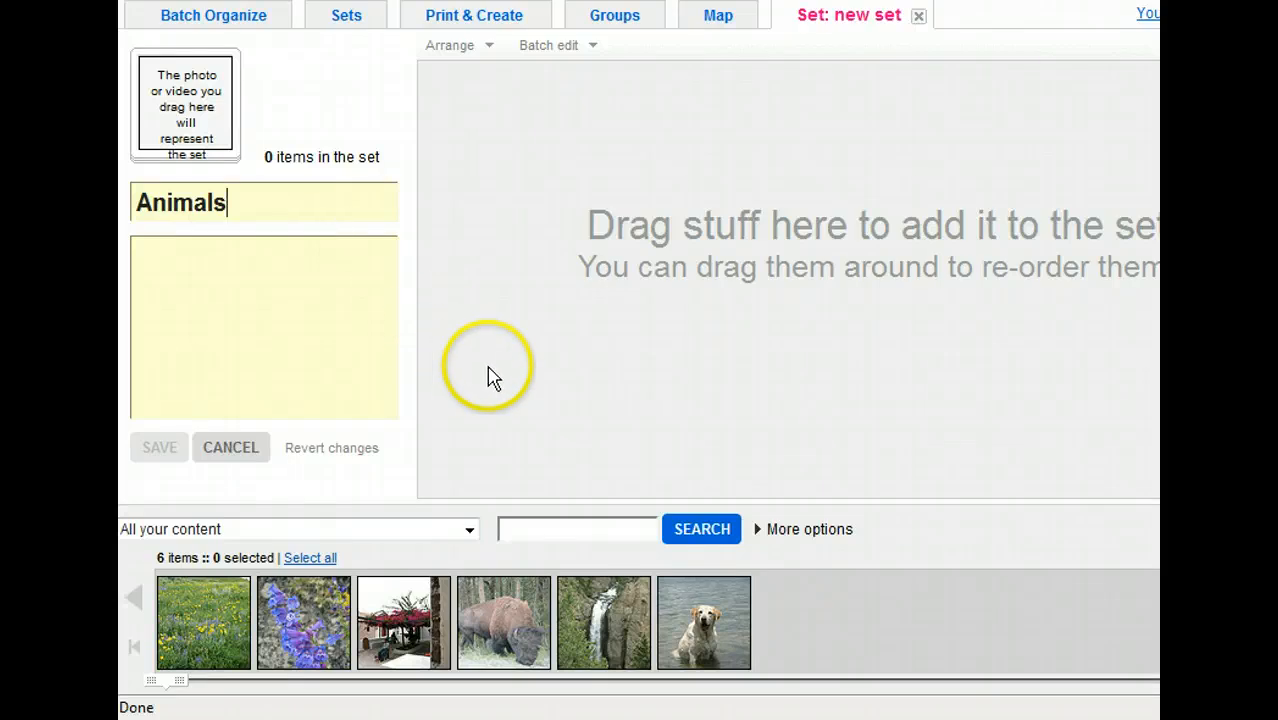
pyautogui.moveTo(980, 512)
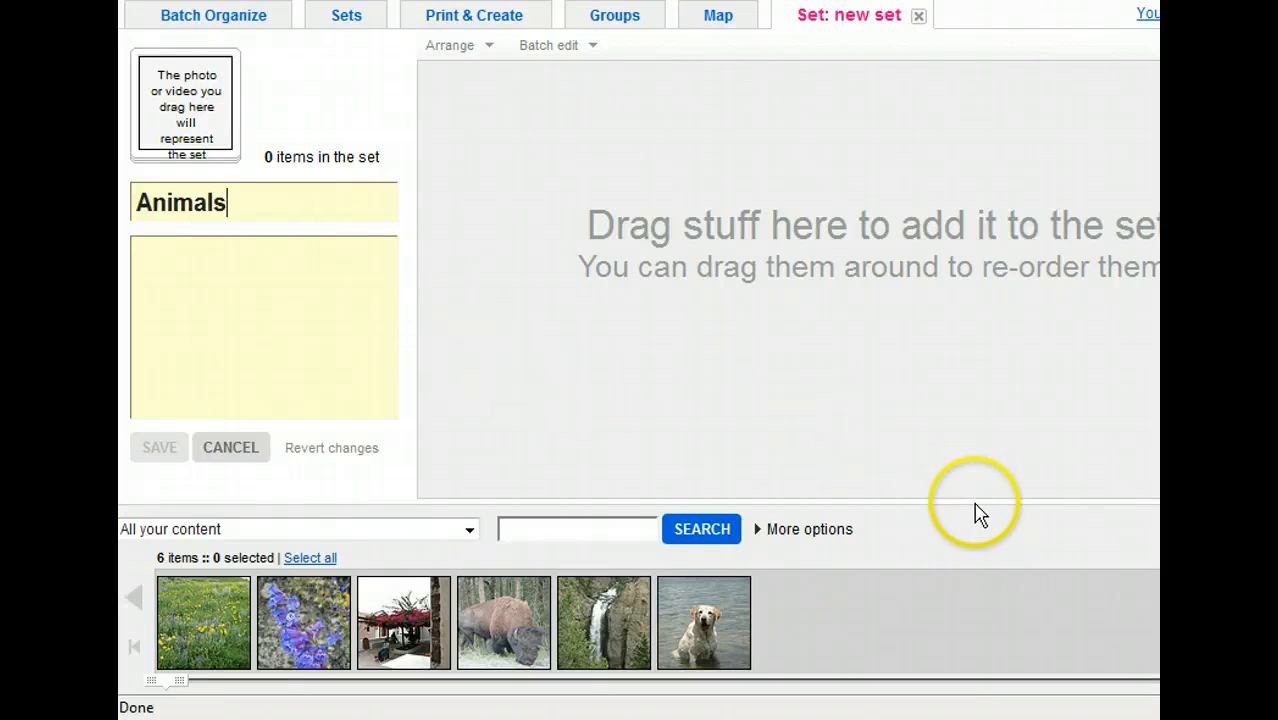
pyautogui.moveTo(922, 650)
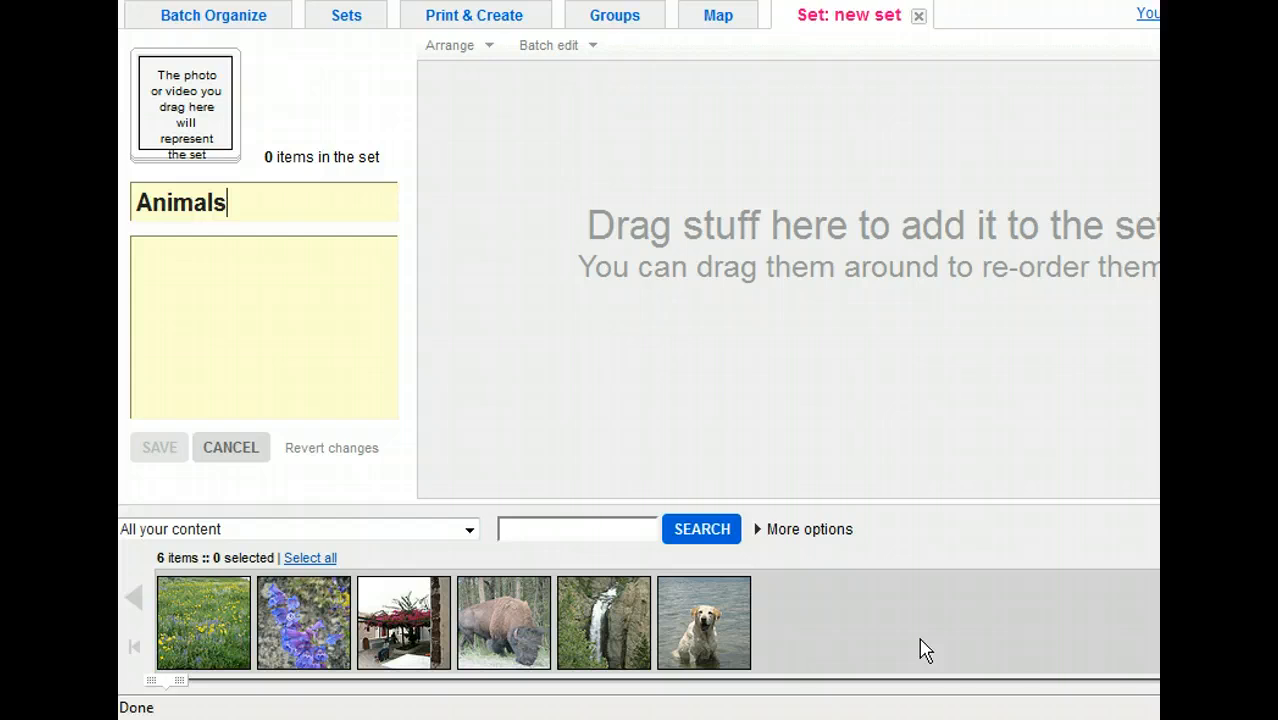
pyautogui.moveTo(920, 630)
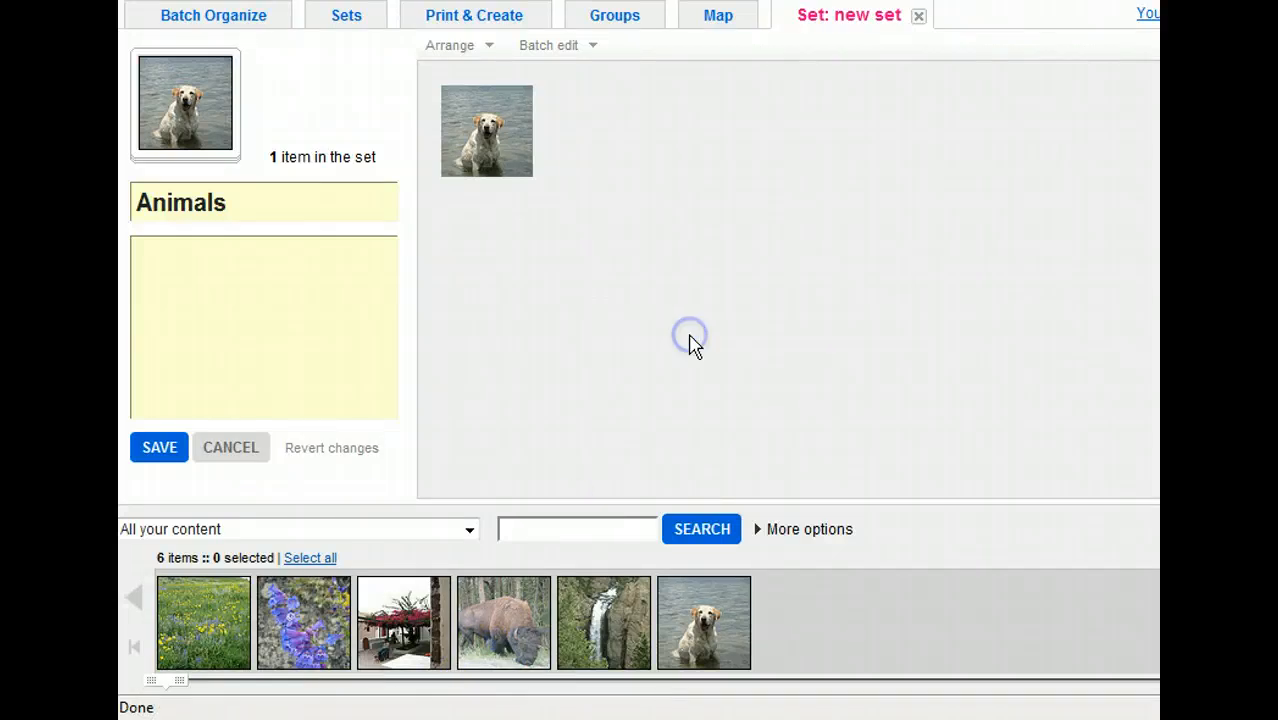
# - Drag the bison photo from the filmstrip into the Animals set's drop area
pyautogui.moveTo(504, 622); pyautogui.dragTo(590, 132)
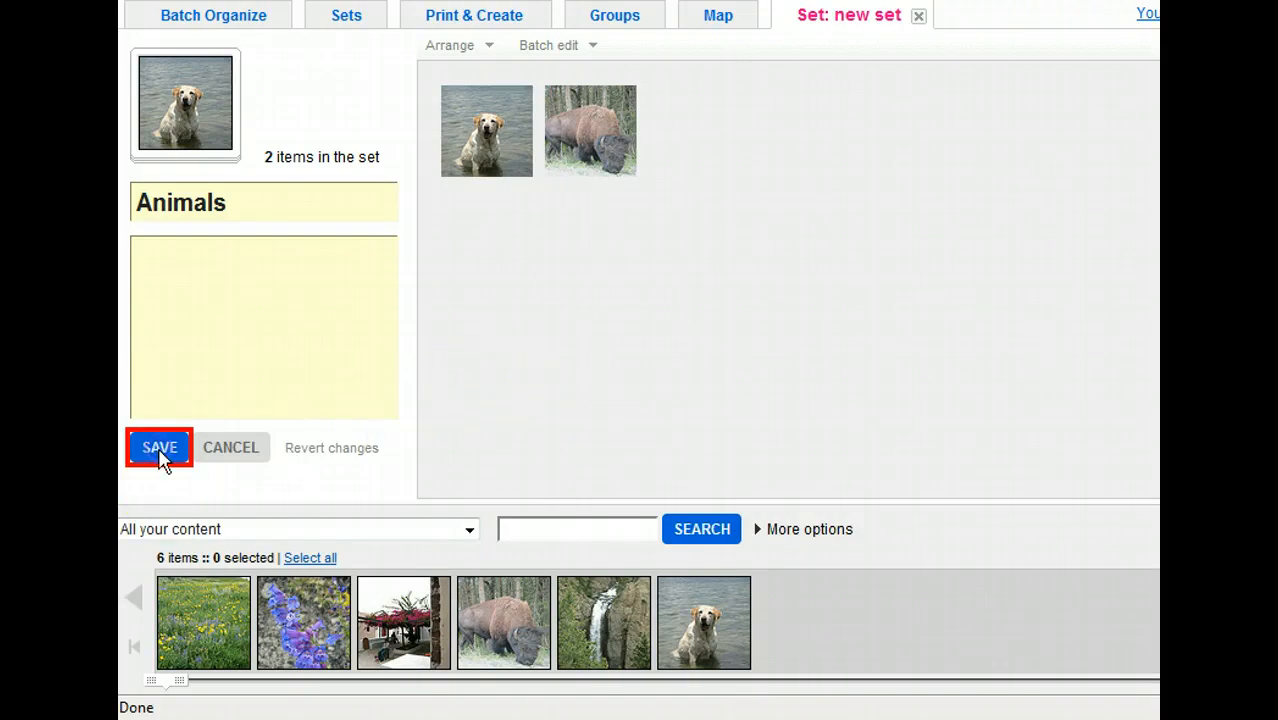
# - Save the Animals set and return to the photostream listing it with 2 photos
pyautogui.click(160, 448)
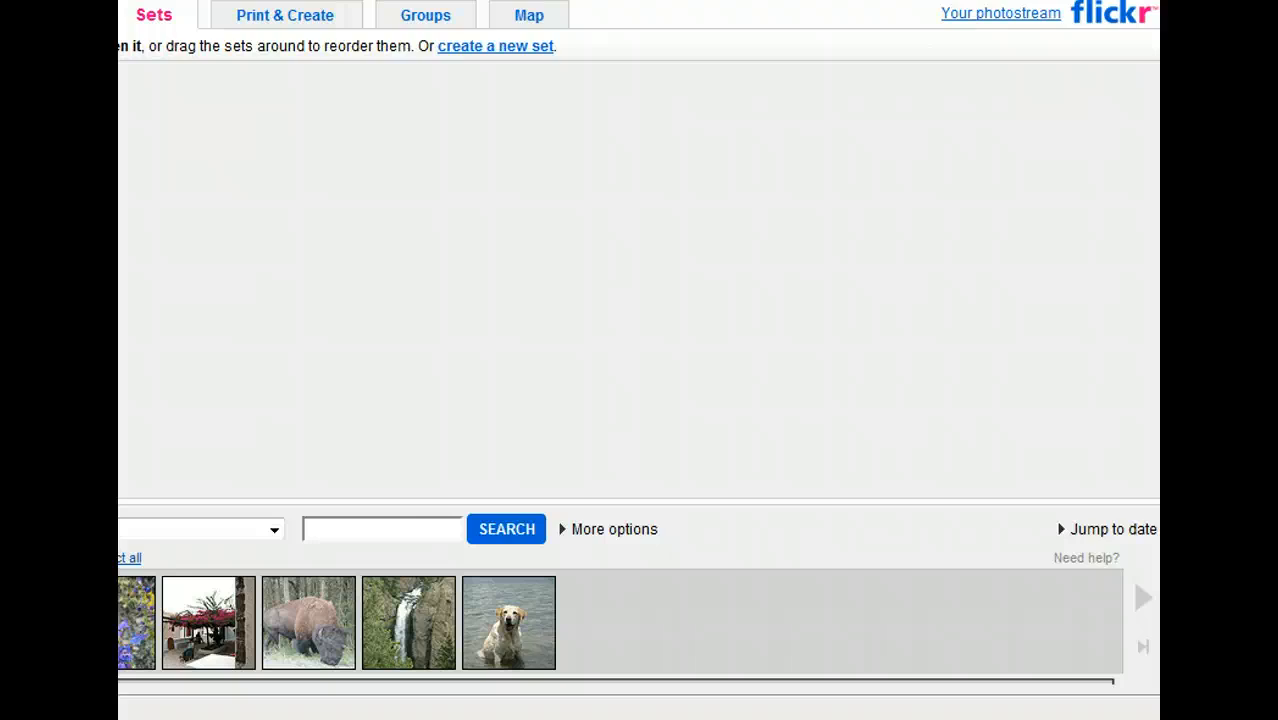
pyautogui.moveTo(1000, 12)
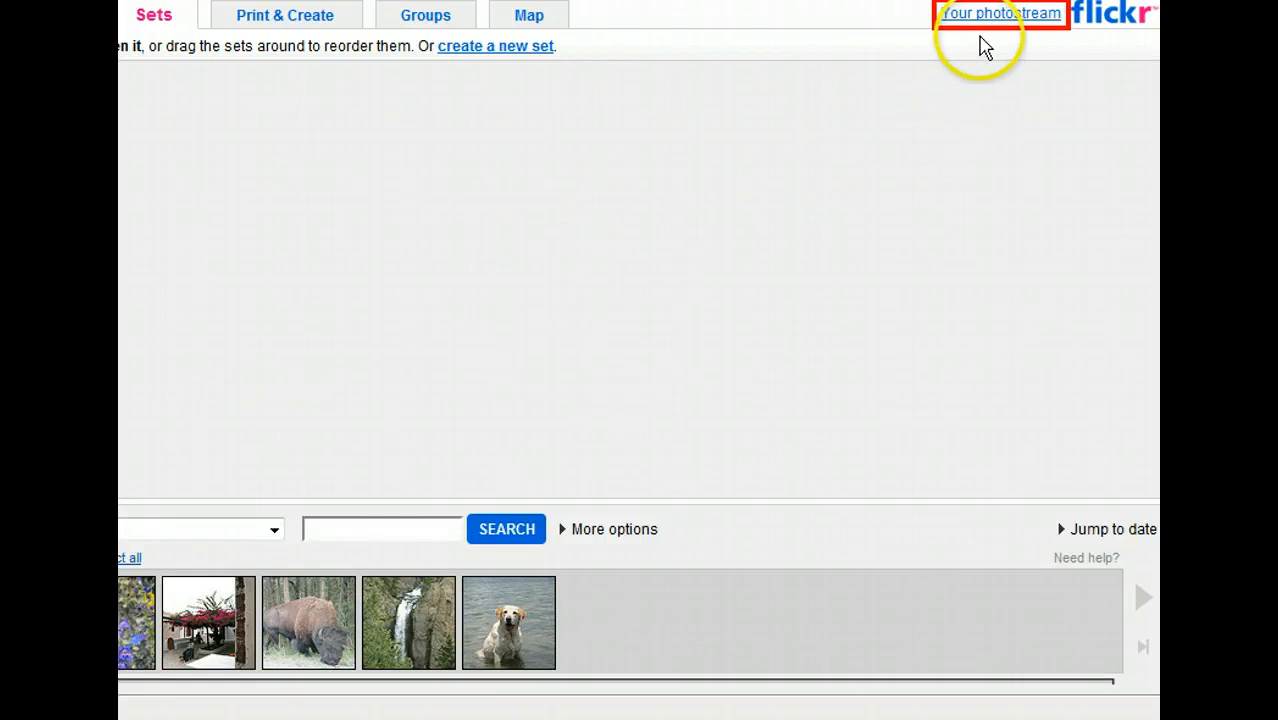
pyautogui.click(1000, 12)
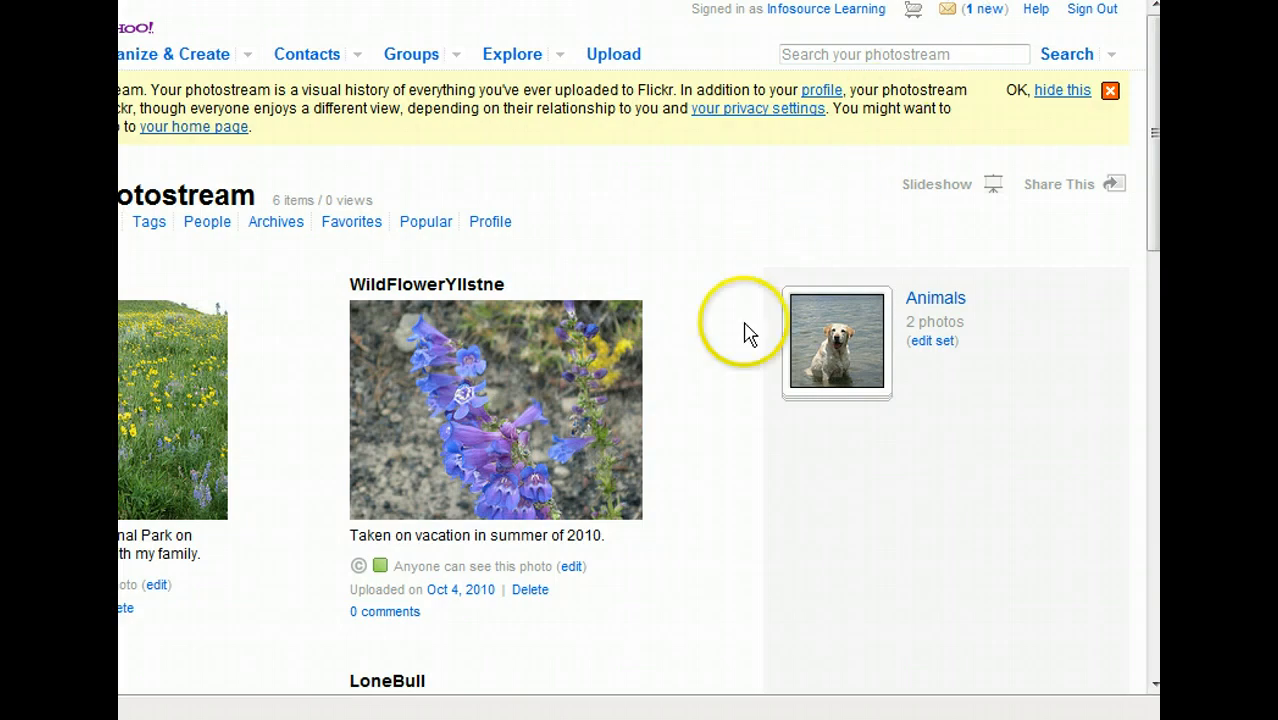